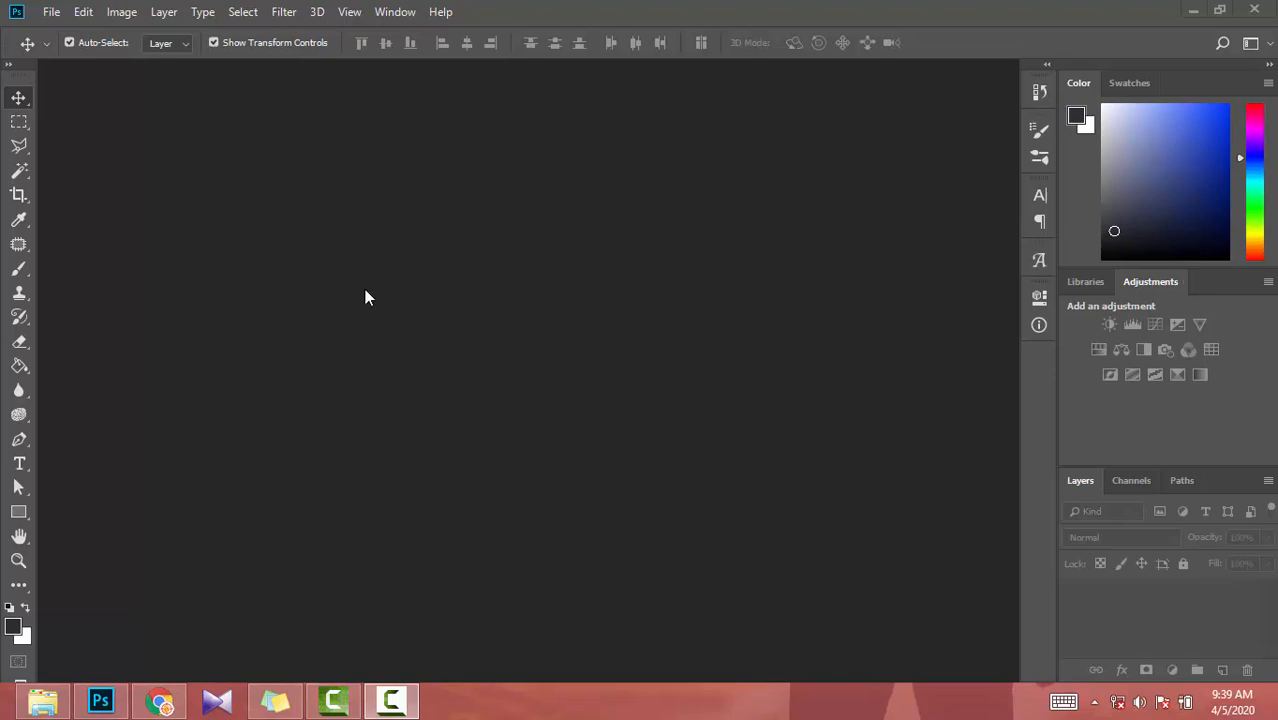
# Start a new blank document from the File menu, bringing up the New Document settings.
pyautogui.click(52, 12)
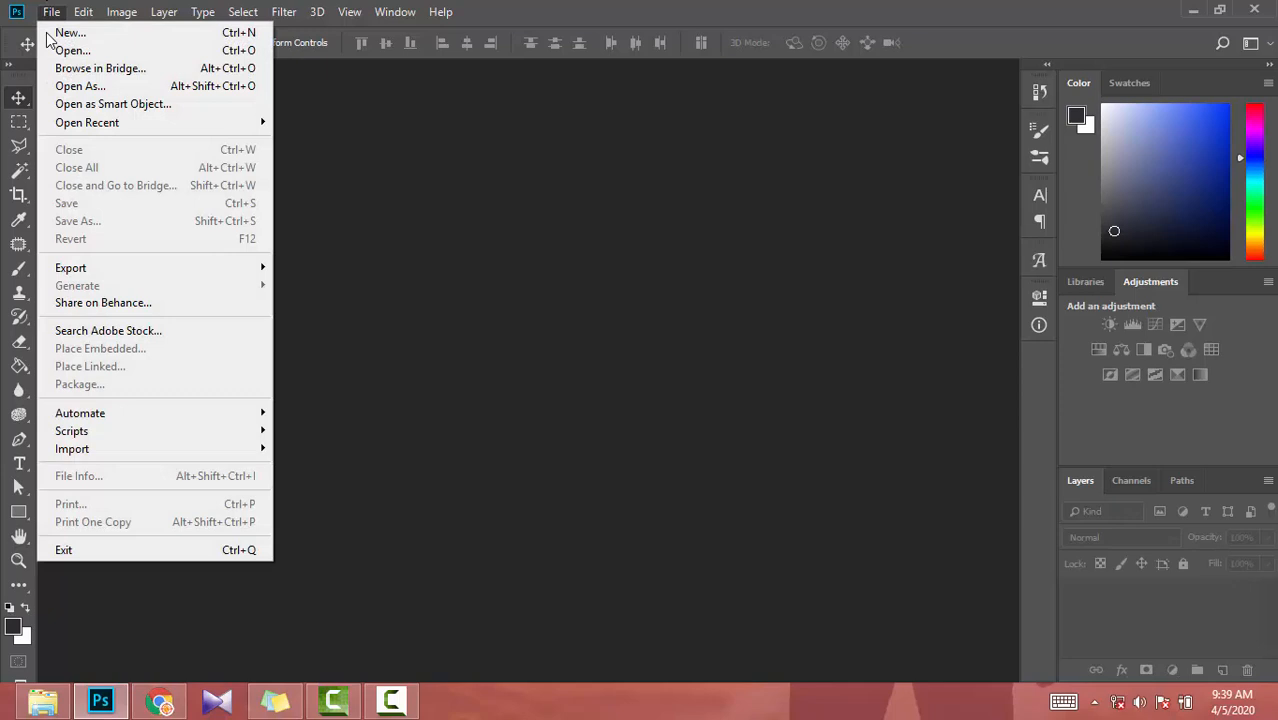
pyautogui.click(68, 32)
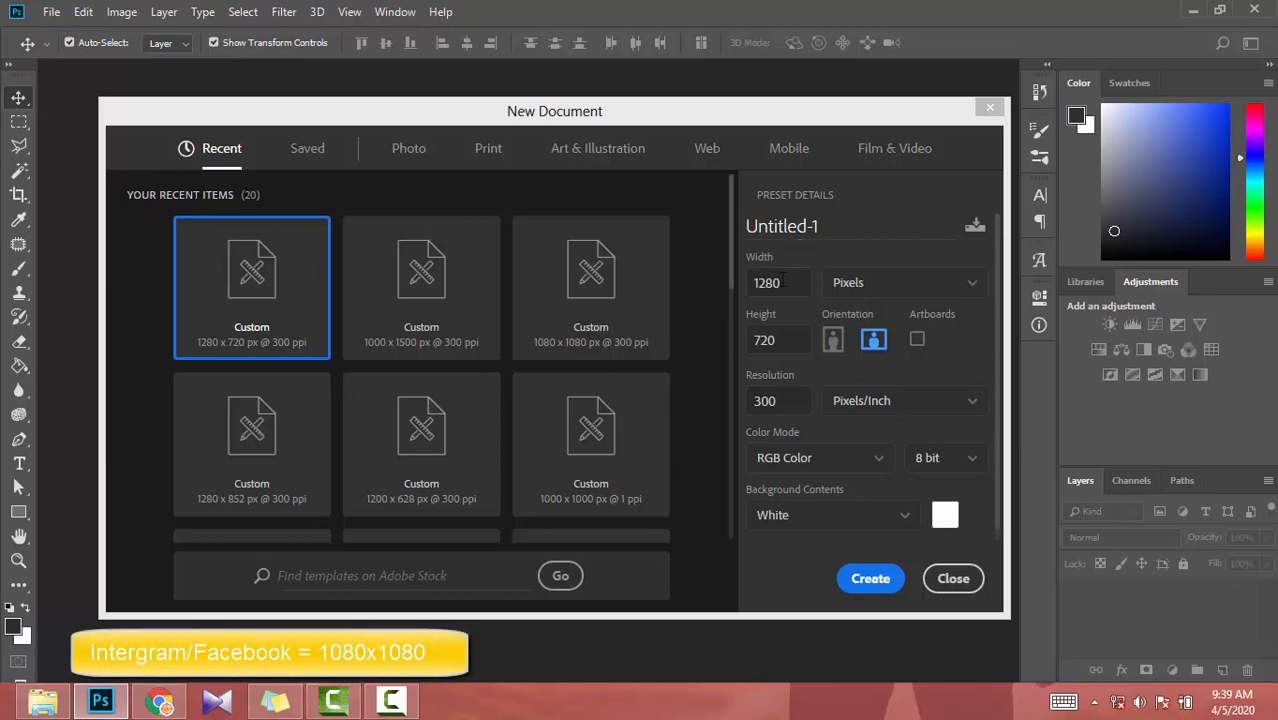
# Create Untitled-1 as a square 1080×1080 px canvas for Instagram/Facebook.
pyautogui.click(778, 282)
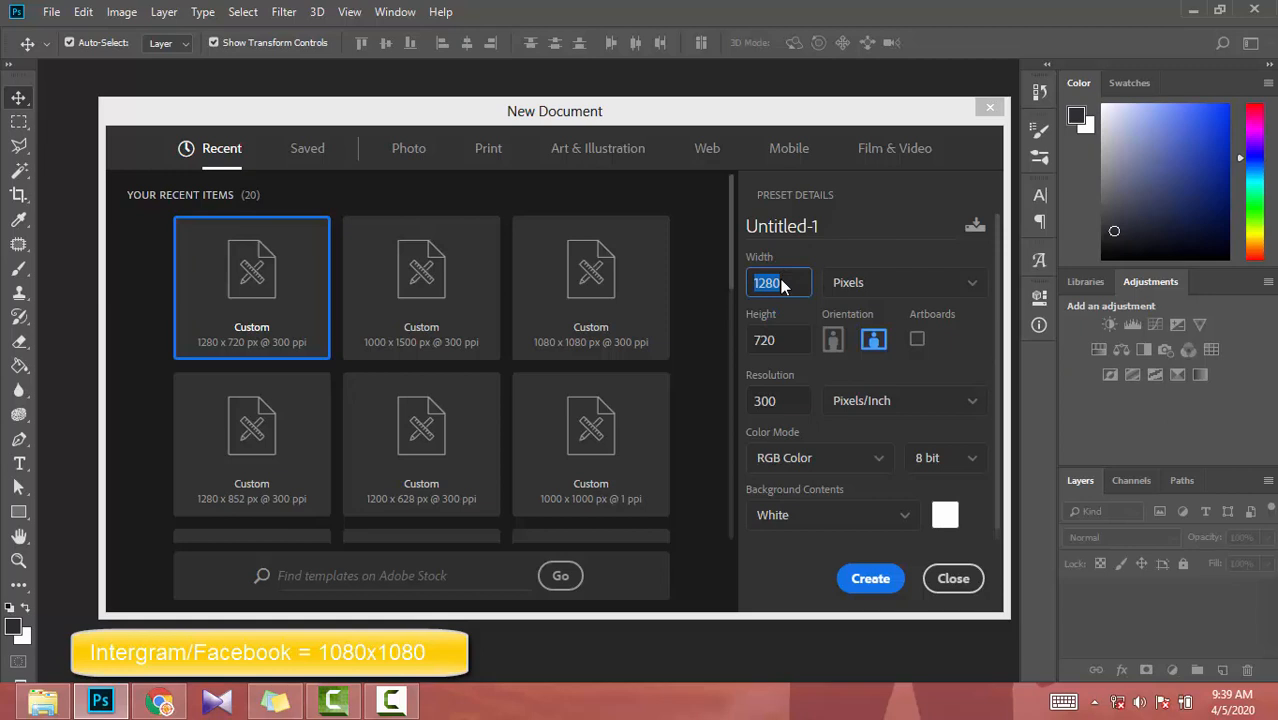
pyautogui.write('10')
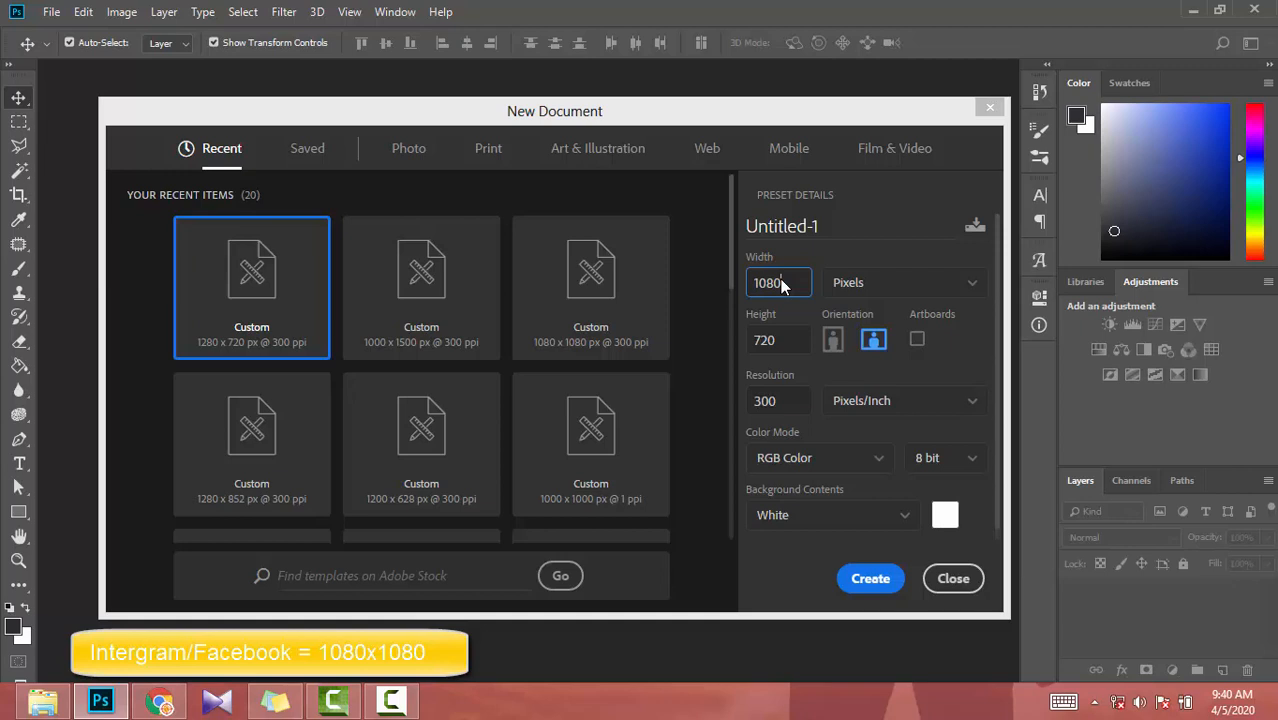
pyautogui.write('1080')
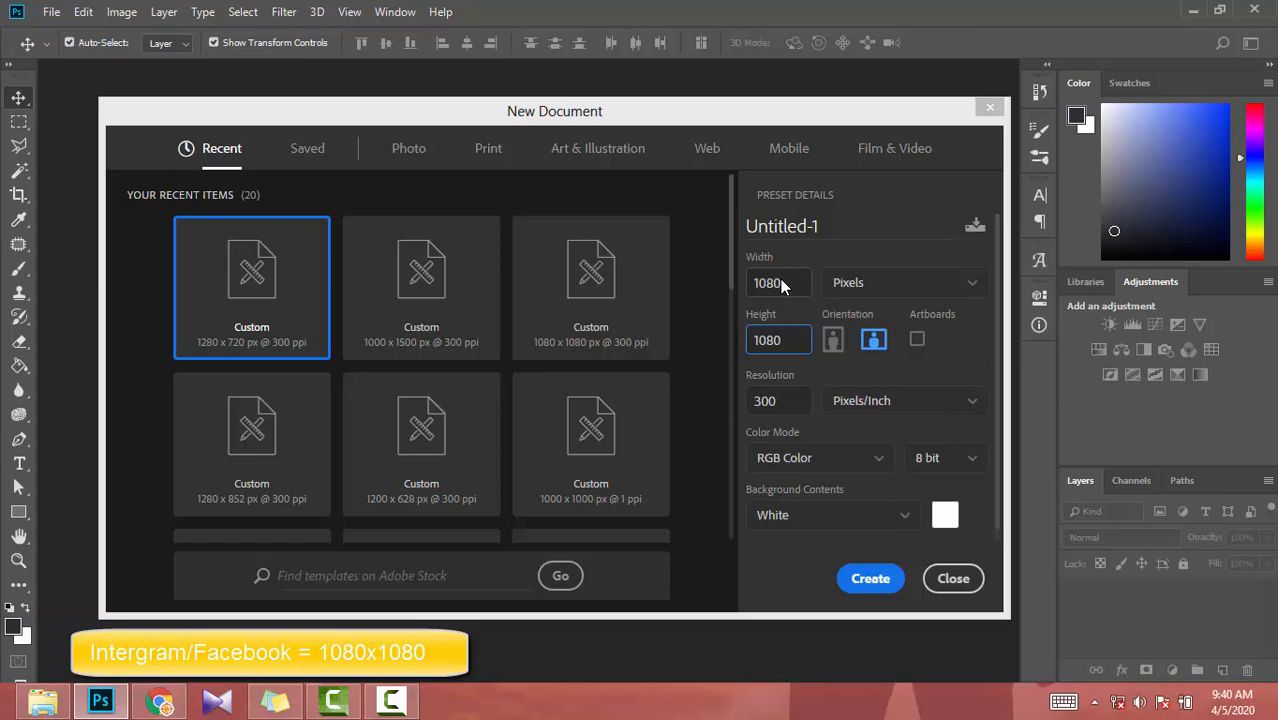
pyautogui.click(868, 578)
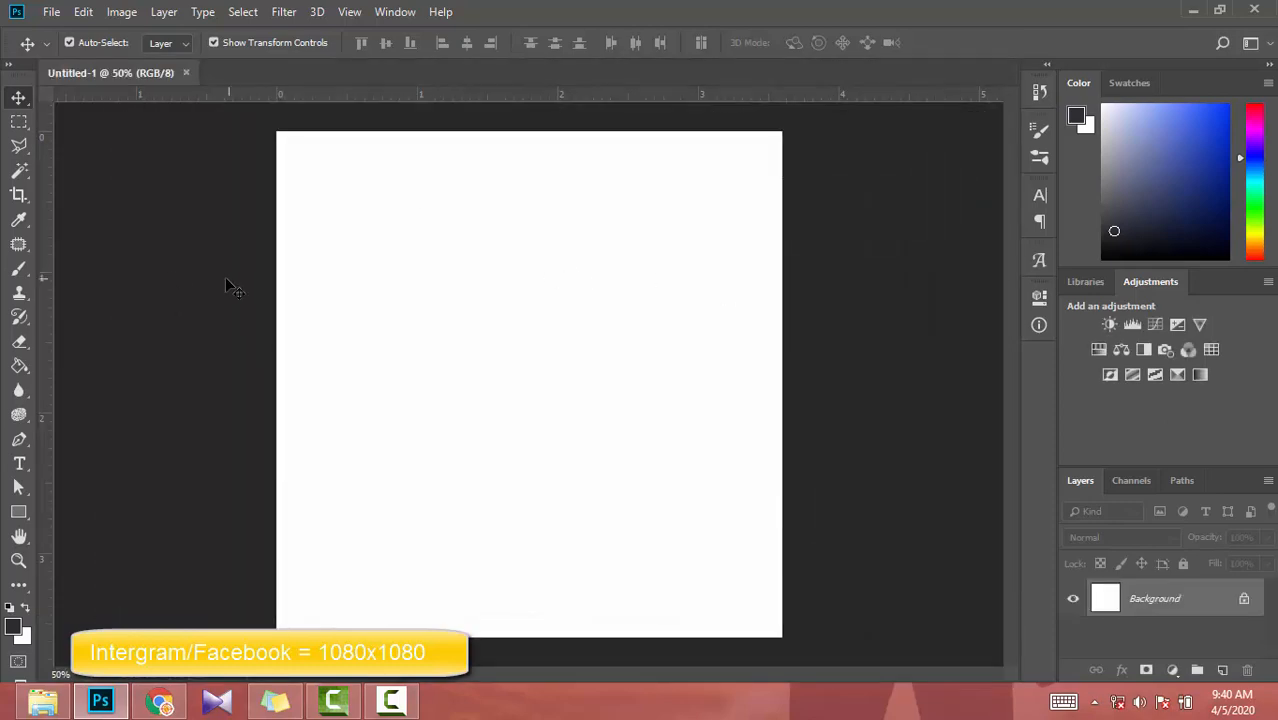
pyautogui.moveTo(688, 630)
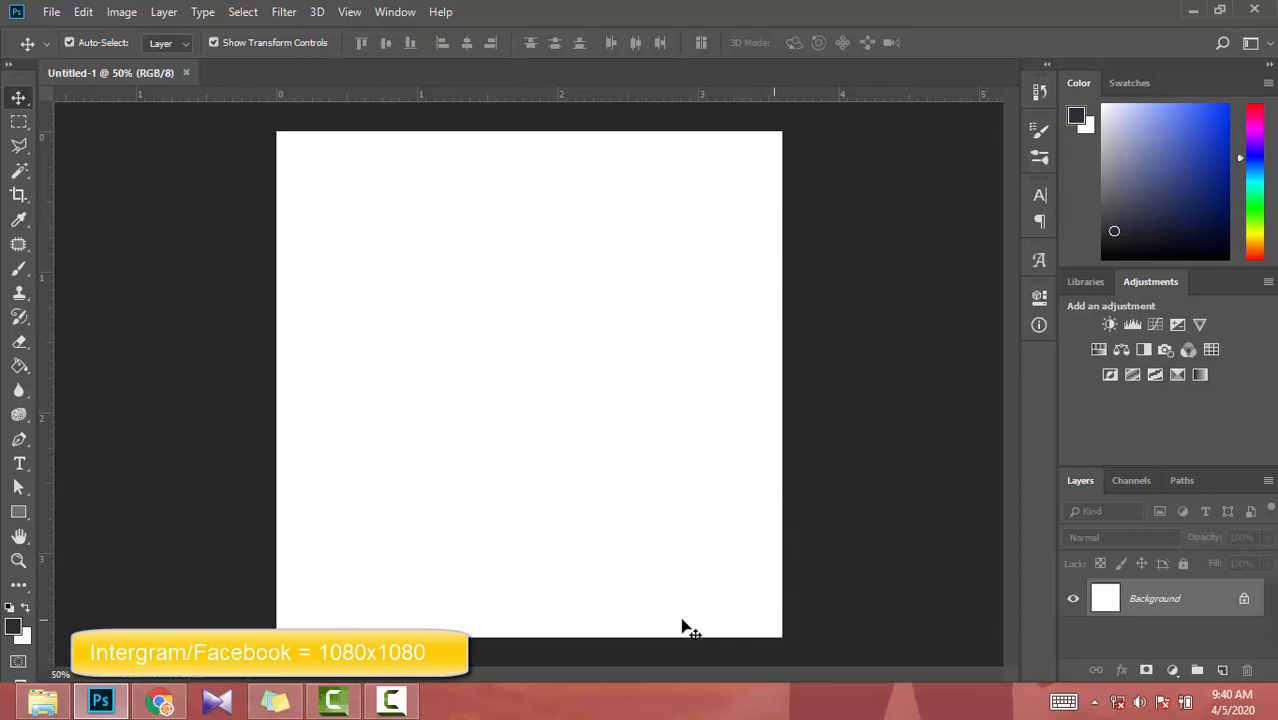
pyautogui.moveTo(278, 480)
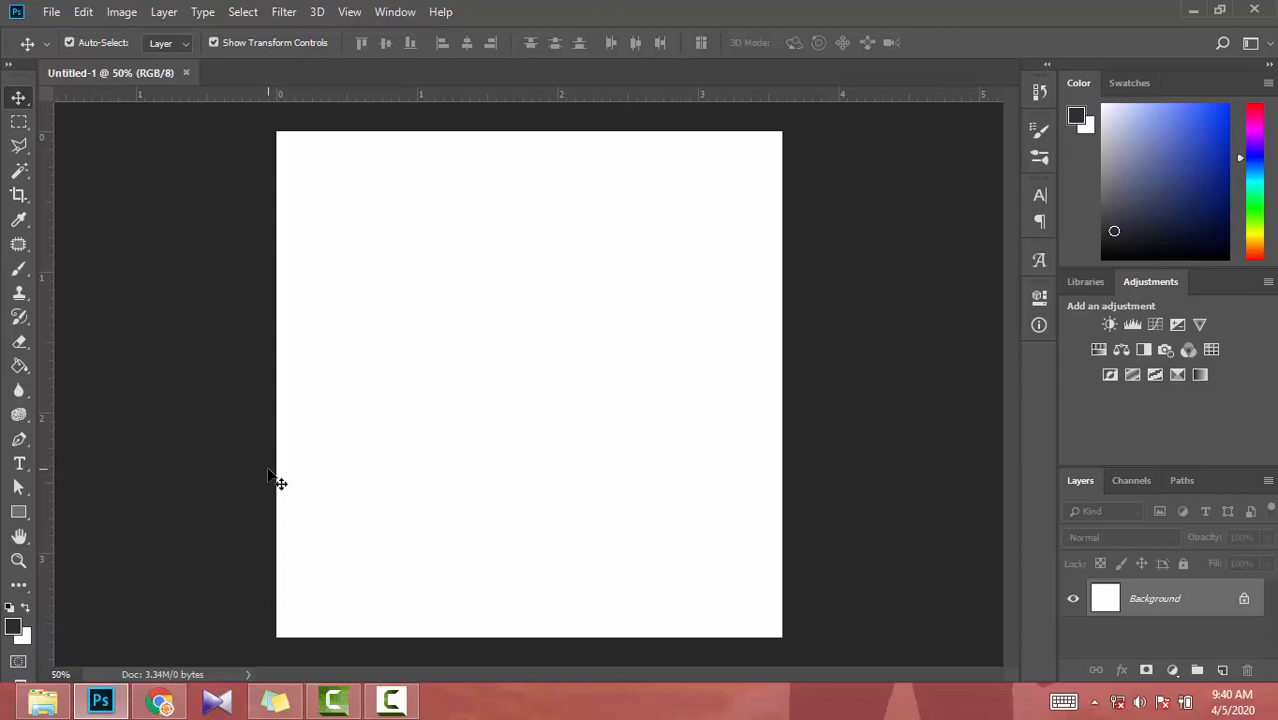
pyautogui.moveTo(696, 362)
pyautogui.write('1000')
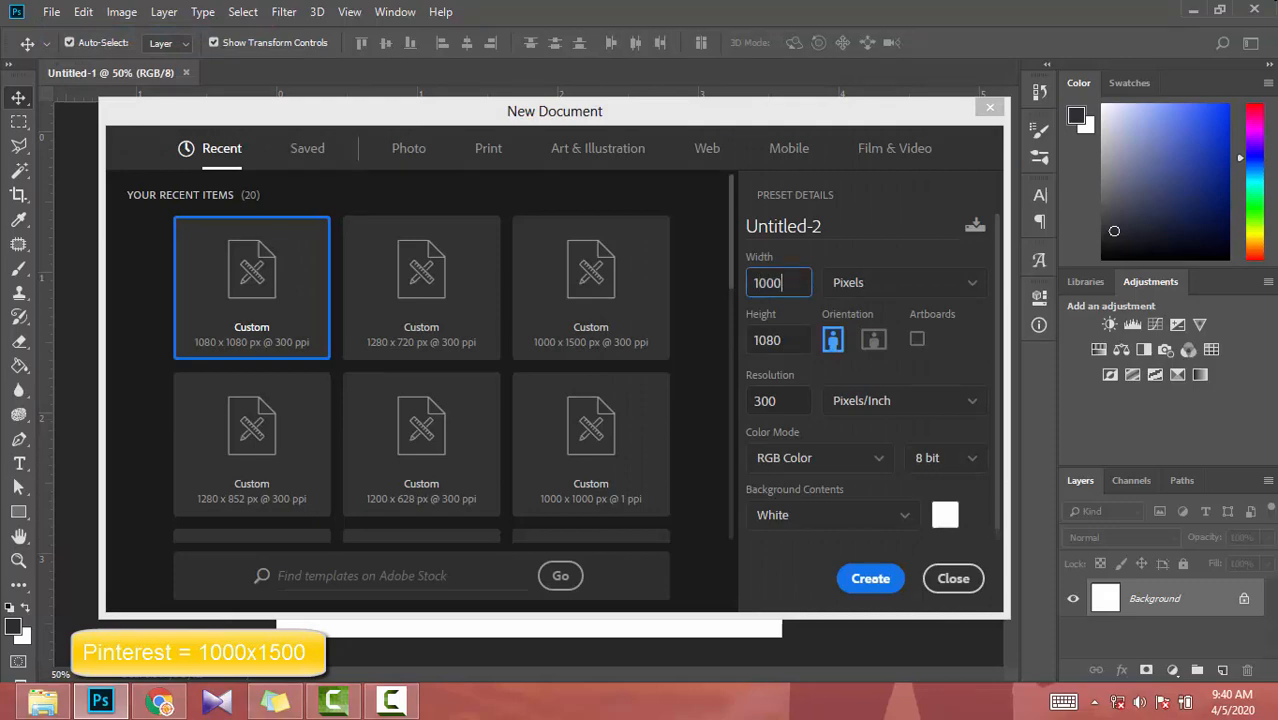
# Create Untitled-2 as a portrait 1000×1500 px canvas for Pinterest.
pyautogui.click(780, 340)
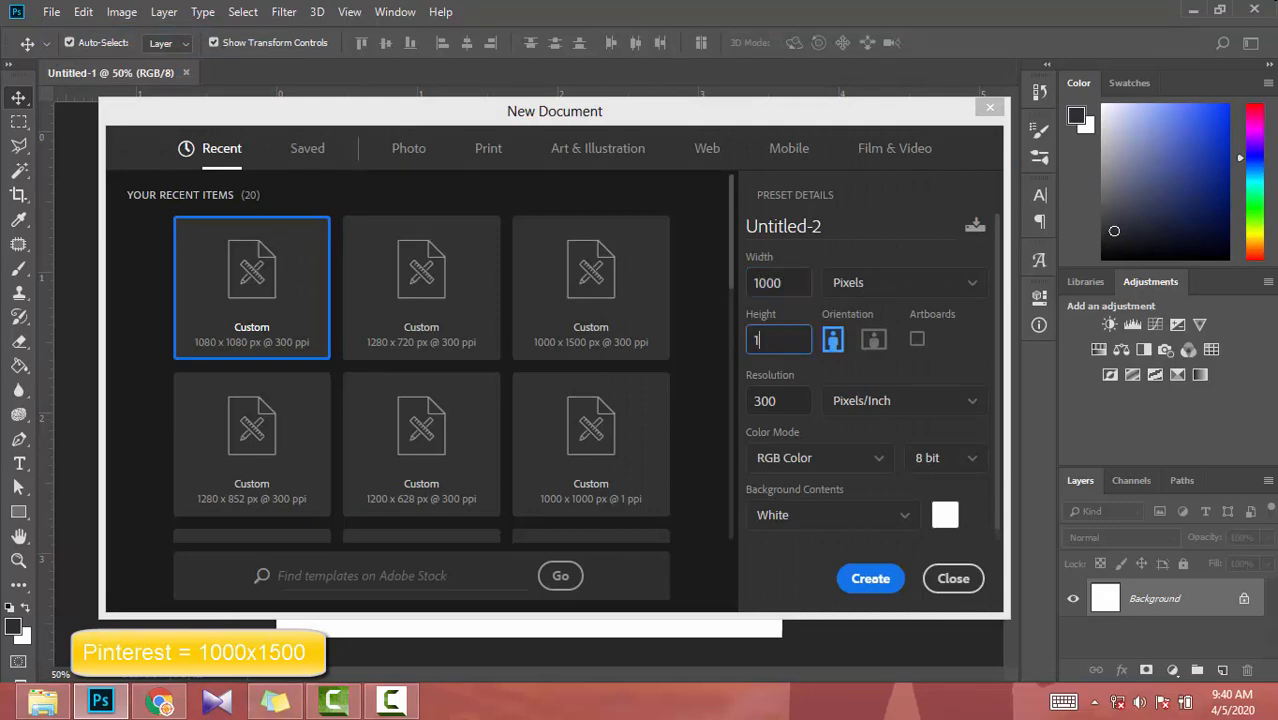
pyautogui.write('500')
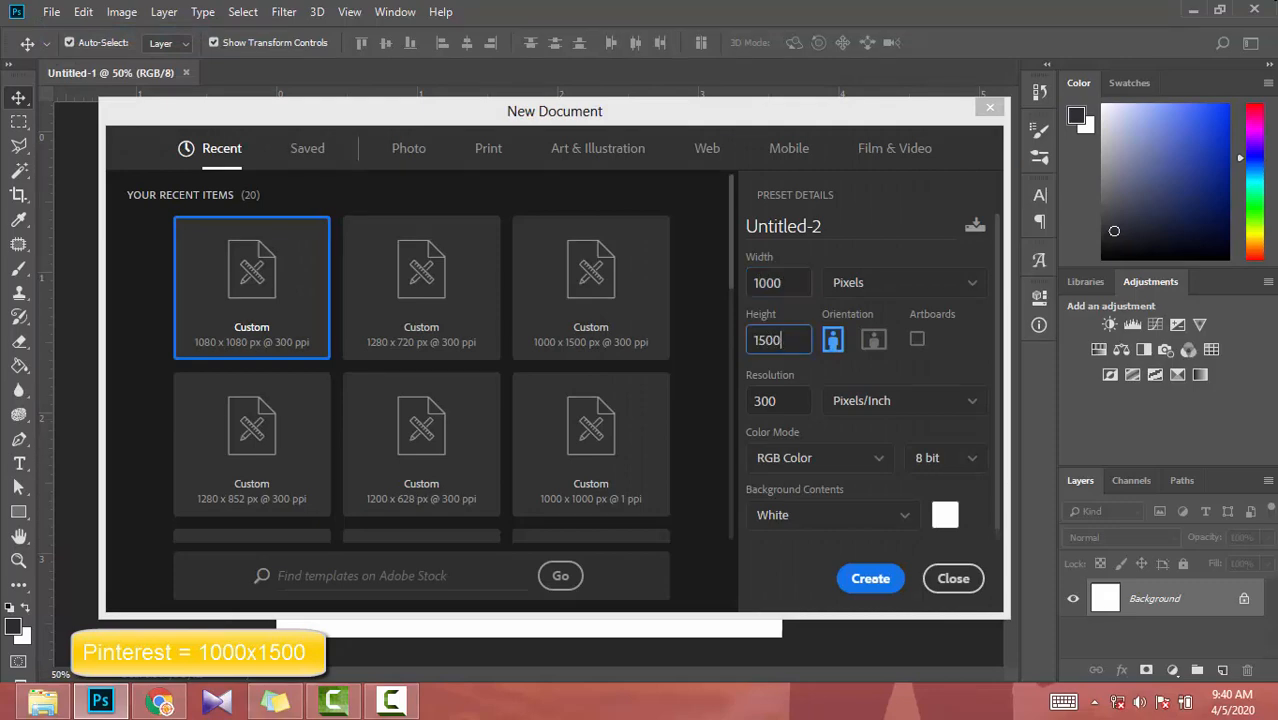
pyautogui.click(870, 578)
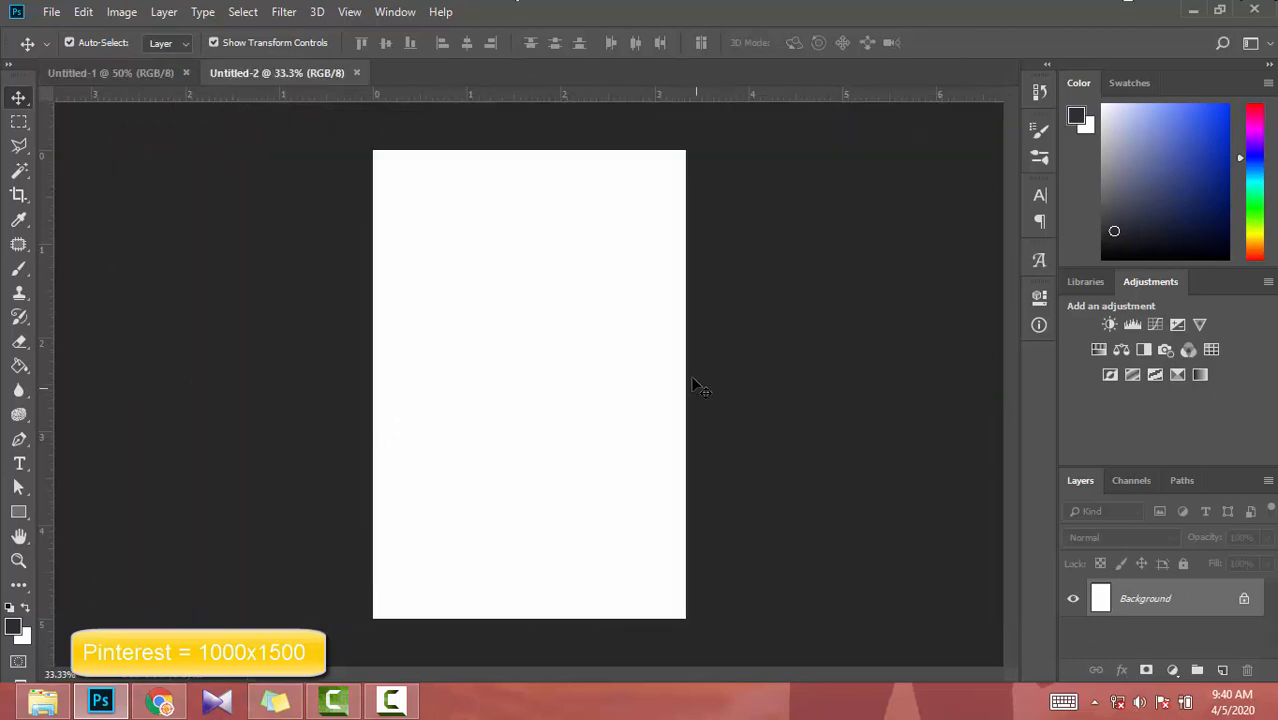
# Start a third new blank document from the File menu.
pyautogui.click(82, 12)
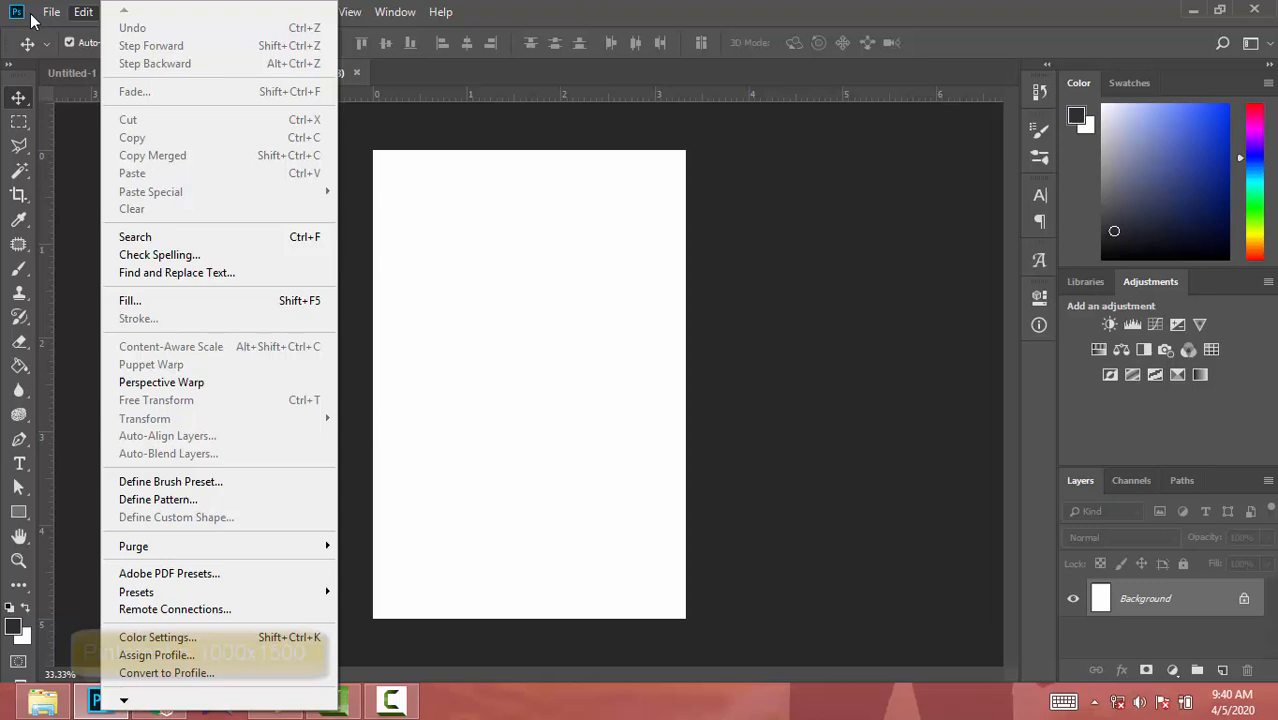
pyautogui.click(52, 12)
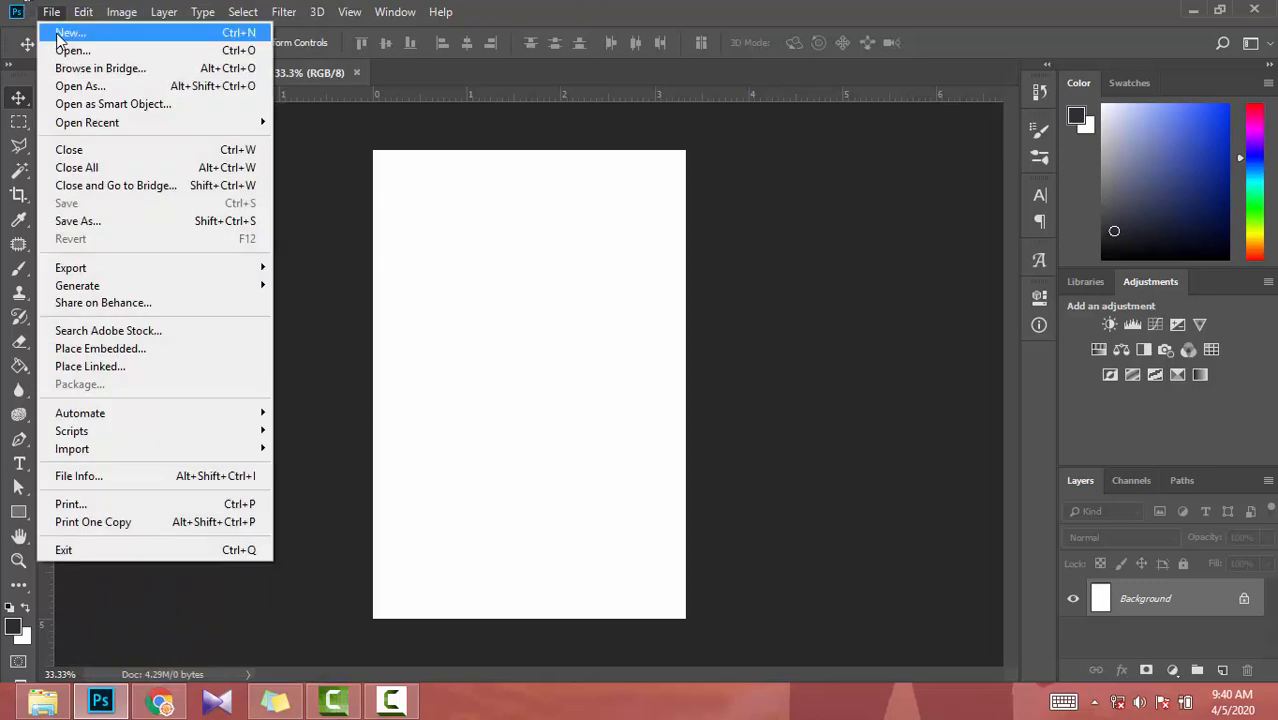
pyautogui.click(70, 32)
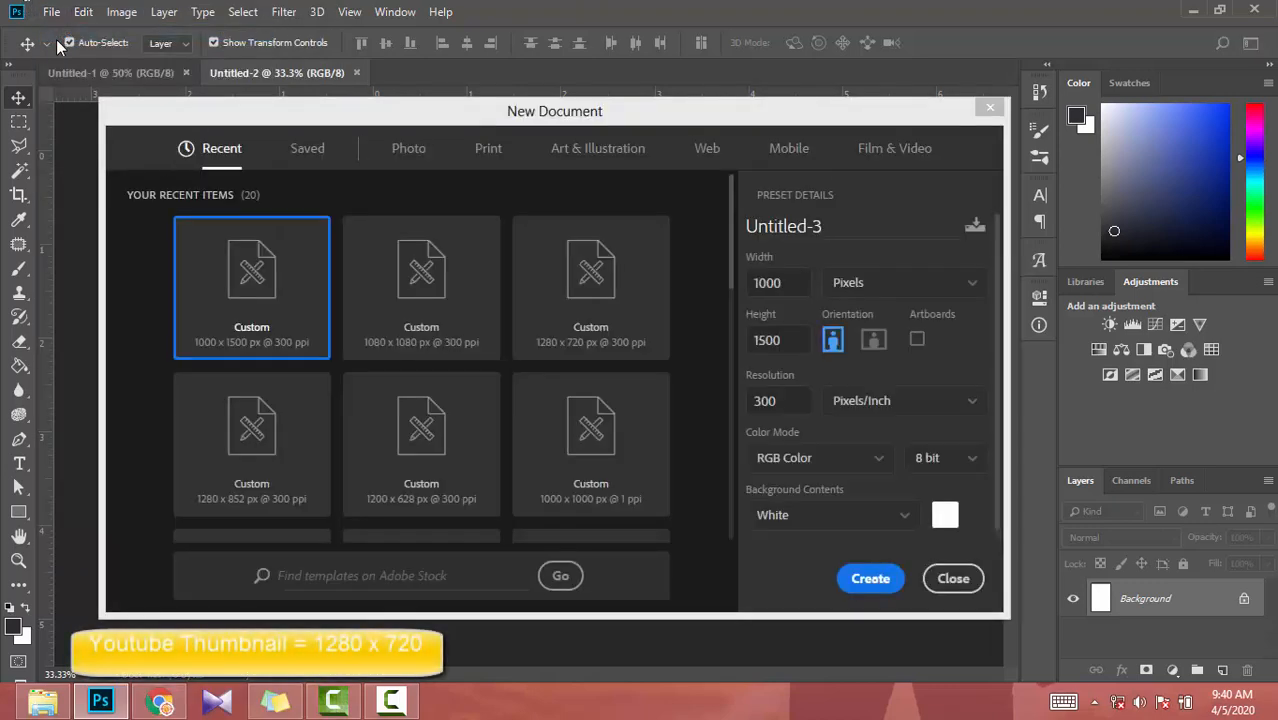
# Create Untitled-3 as a landscape 1280×720 px canvas for a YouTube thumbnail.
pyautogui.click(780, 282)
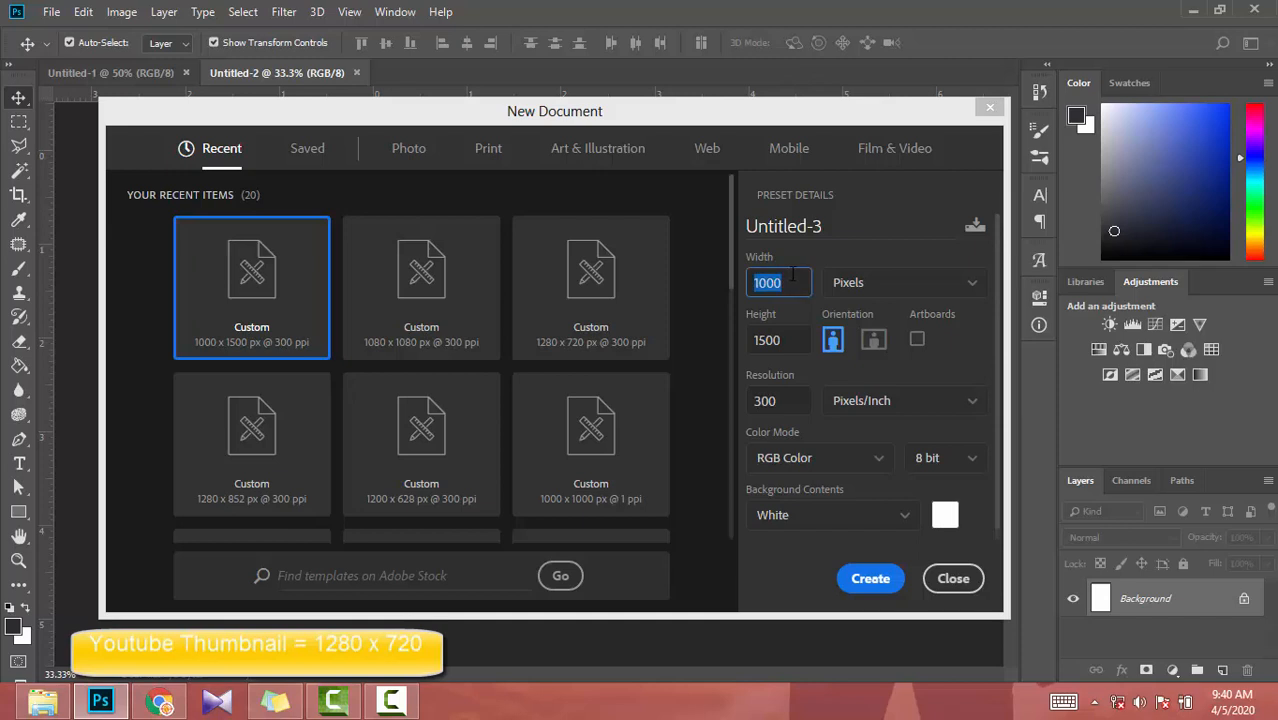
pyautogui.write('1280')
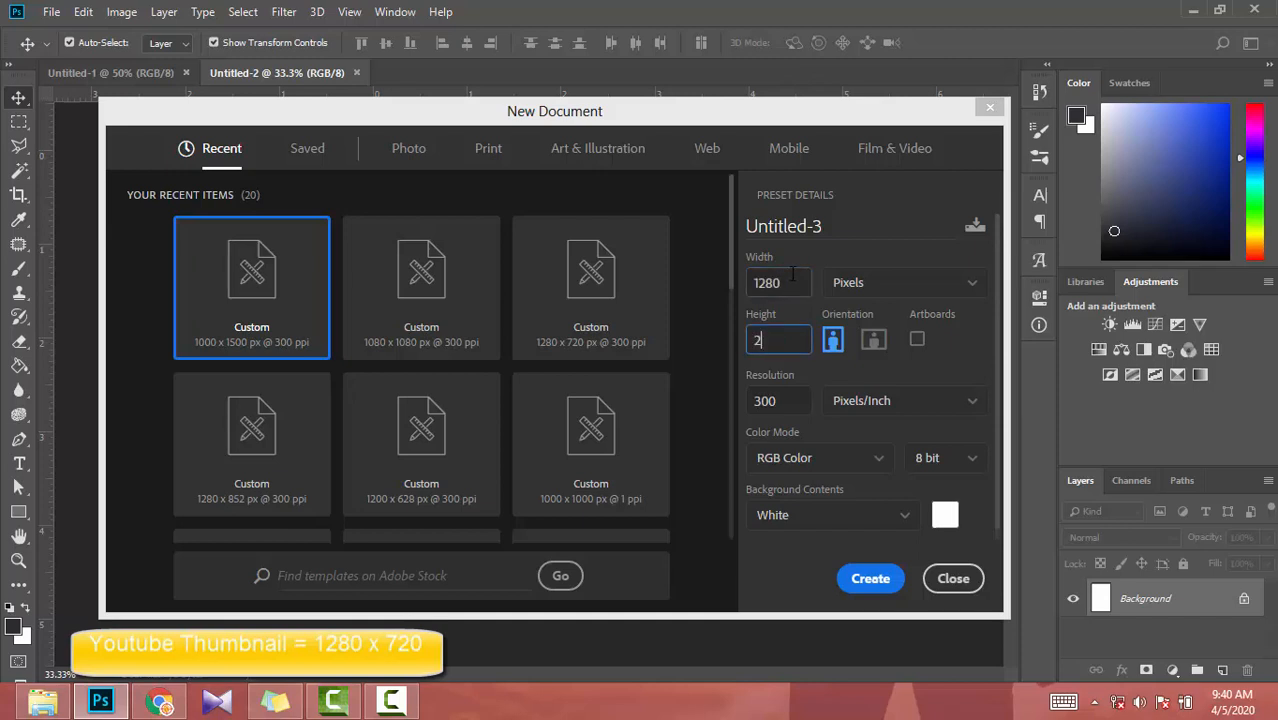
pyautogui.write('720')
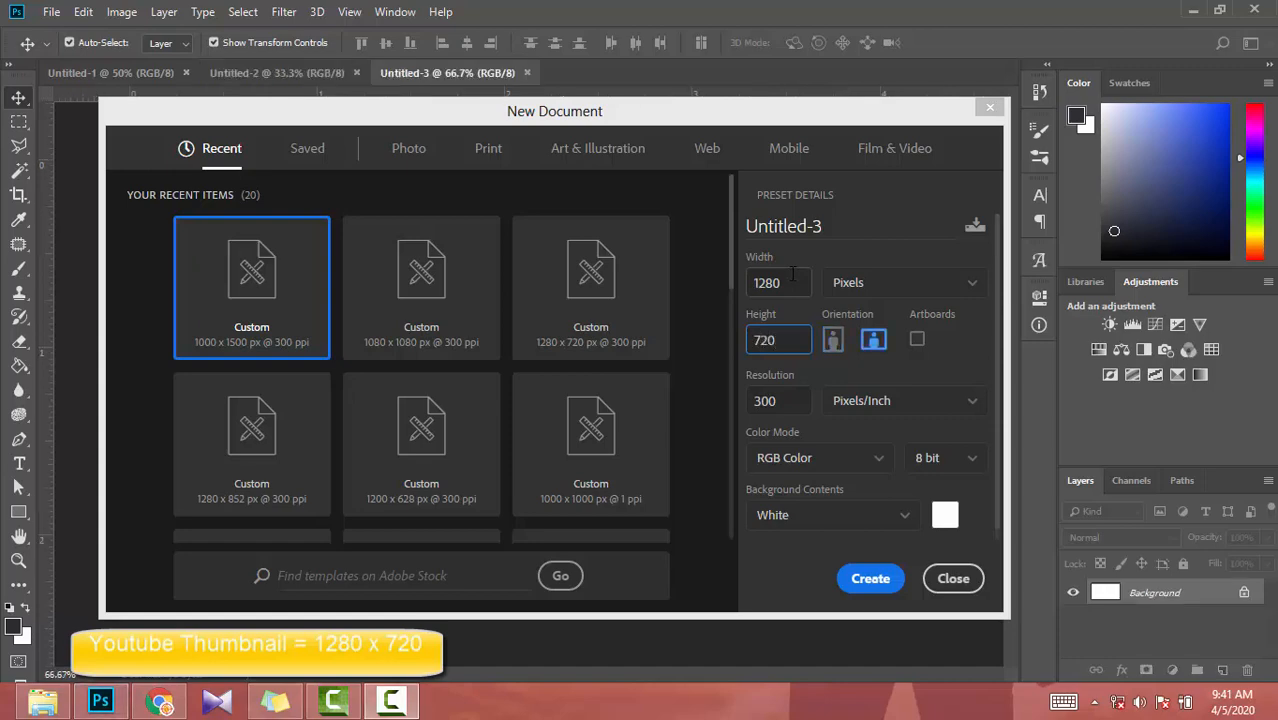
pyautogui.click(868, 578)
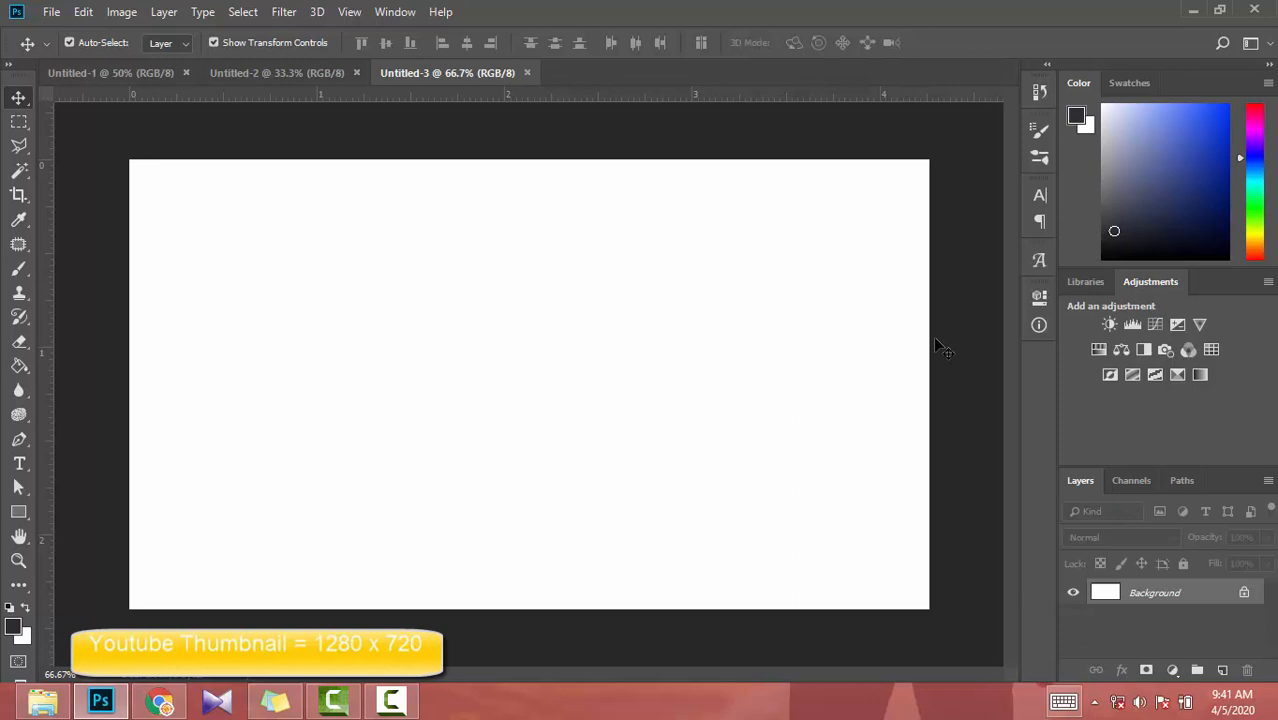
pyautogui.moveTo(362, 356)
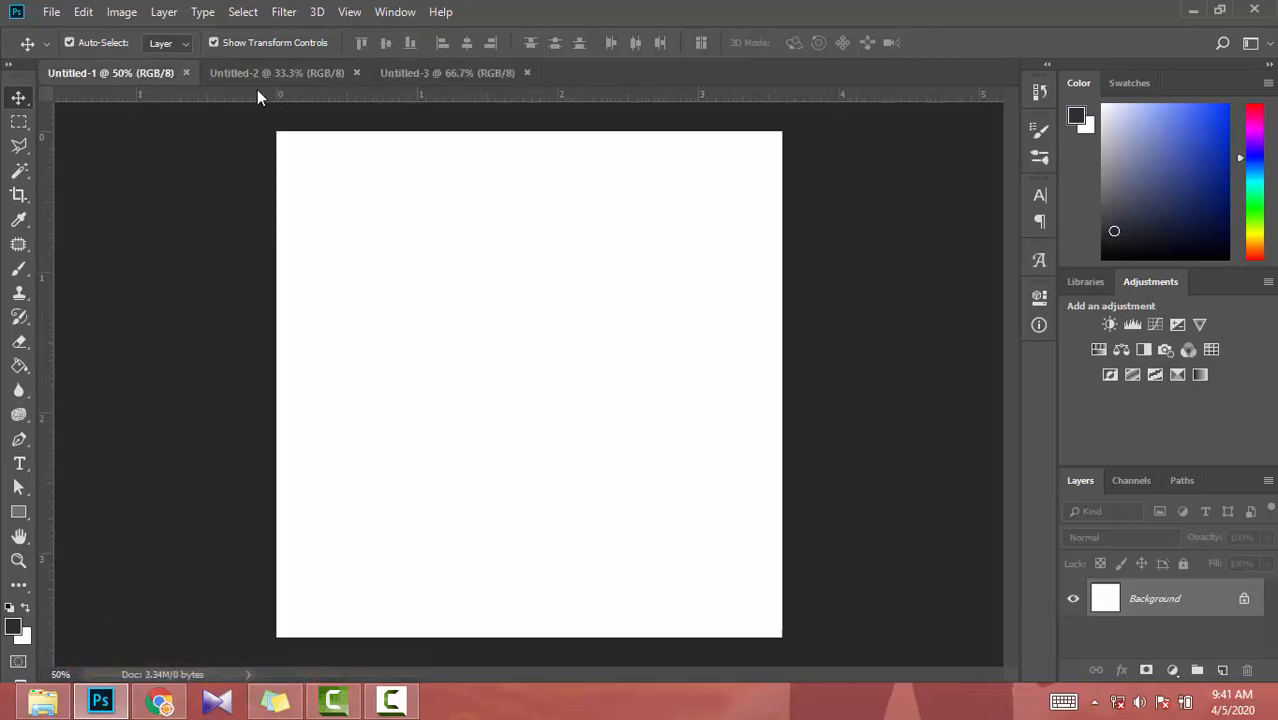
# Switch the view to the portrait Untitled-2 document tab.
pyautogui.click(276, 72)
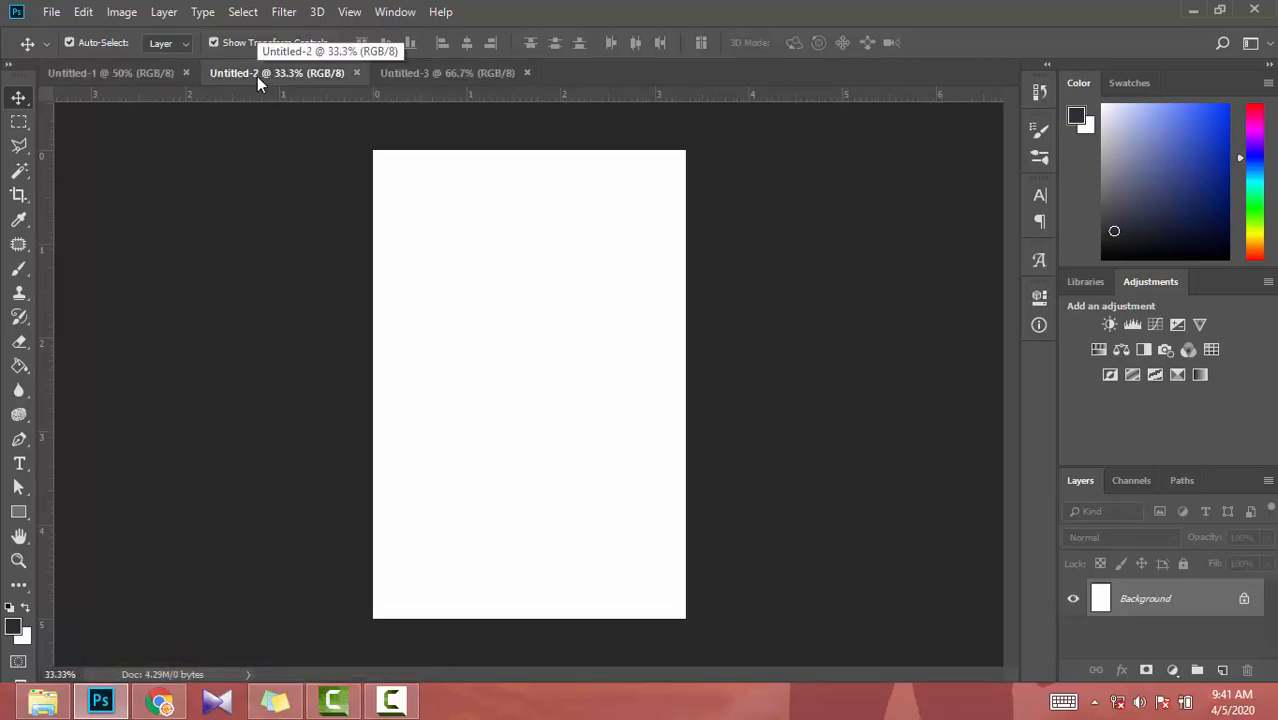